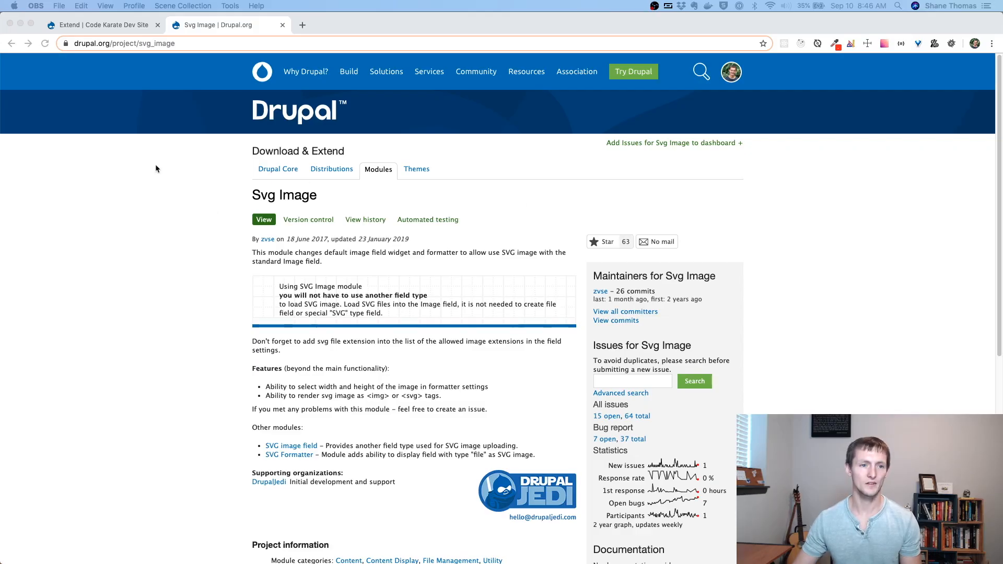
mouse_move(85, 75)
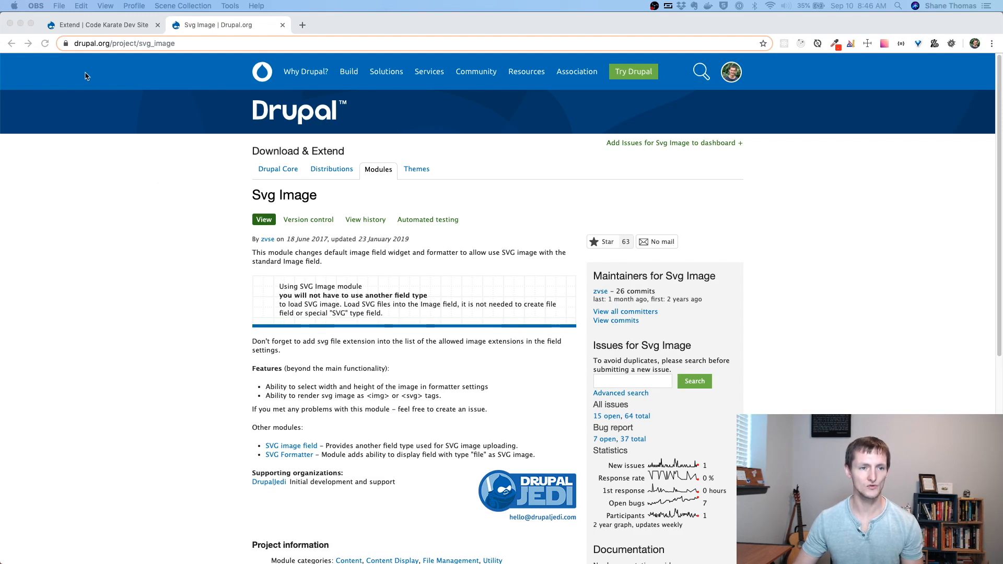
mouse_move(196, 290)
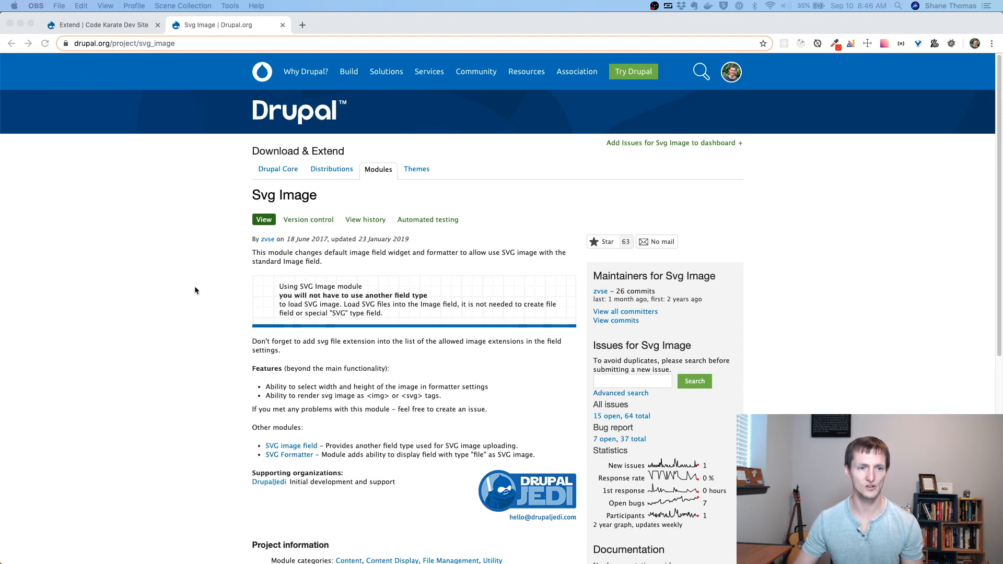
- Filter the module list to 'svg' and expand the enabled SVG image module (8.x-1.9)
scroll("down", 3)
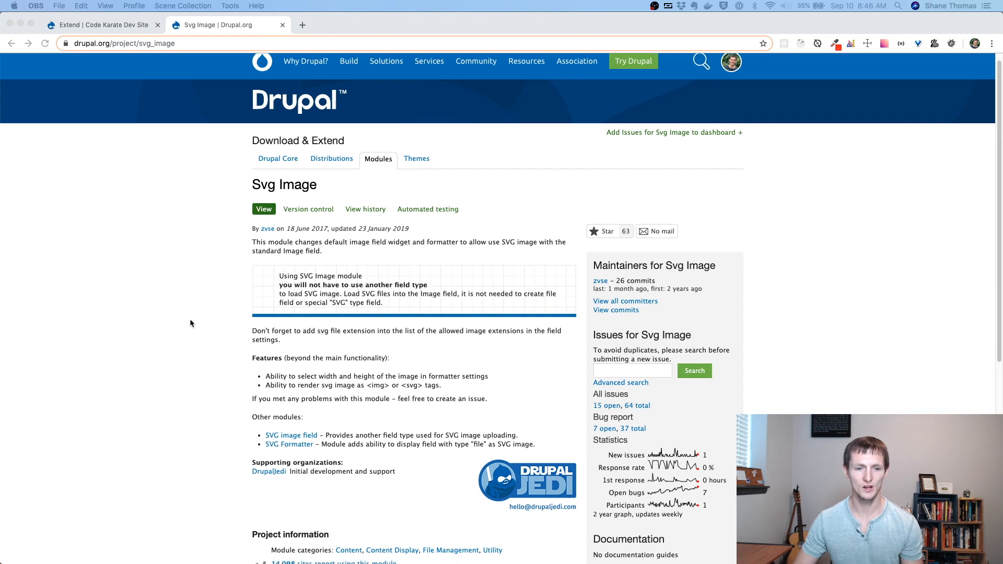
scroll("down", 3)
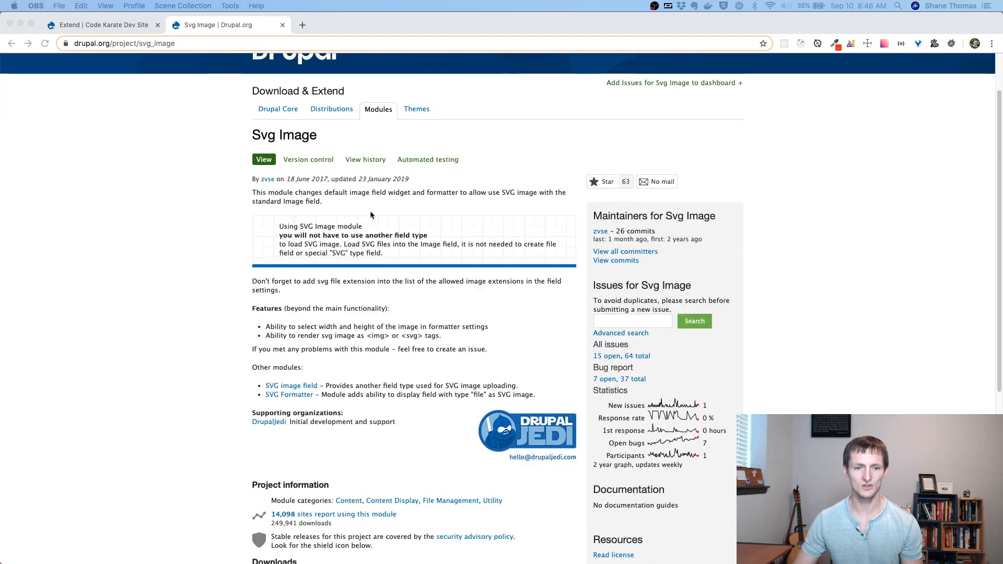
mouse_move(483, 200)
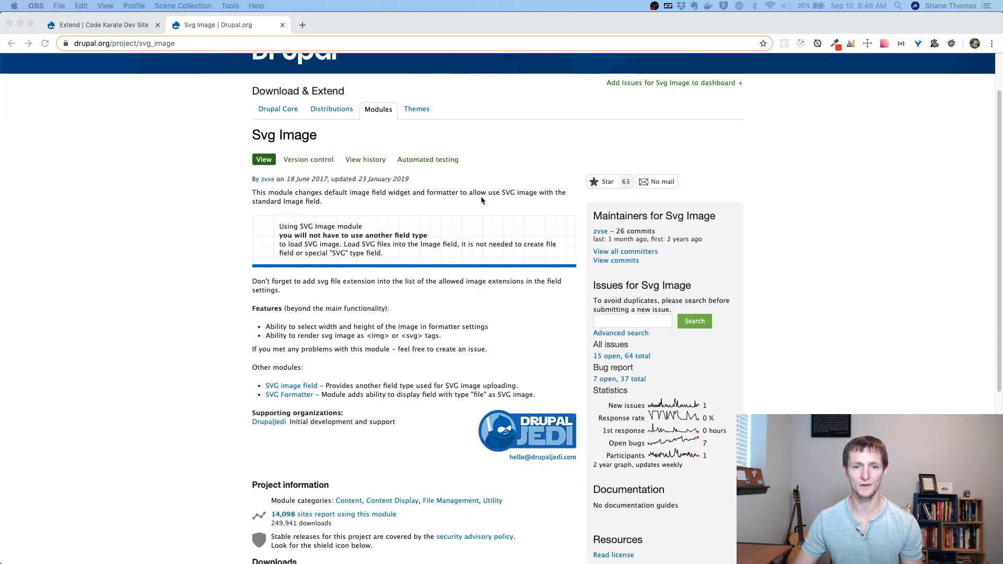
mouse_move(199, 312)
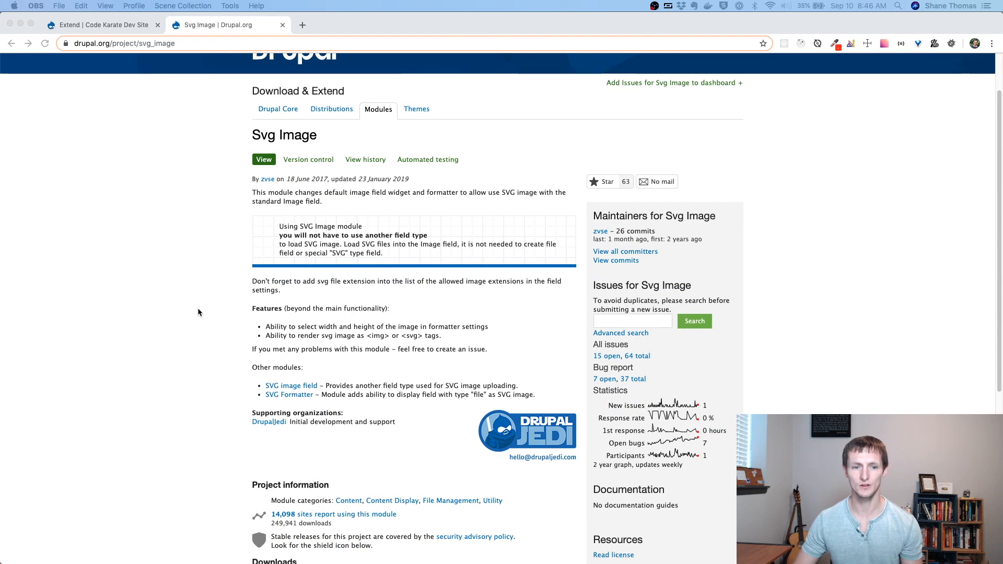
scroll("down", 3)
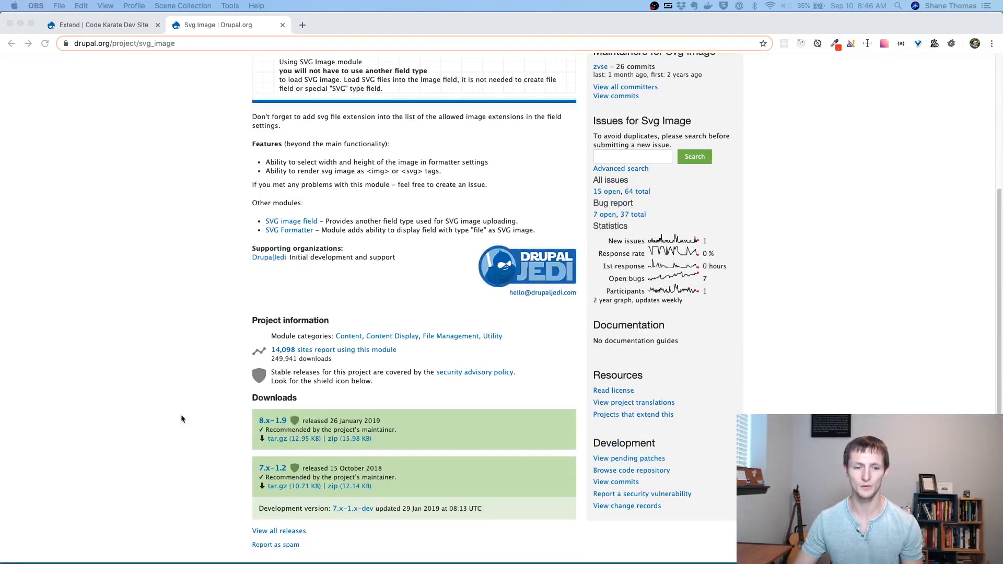
scroll("down", 3)
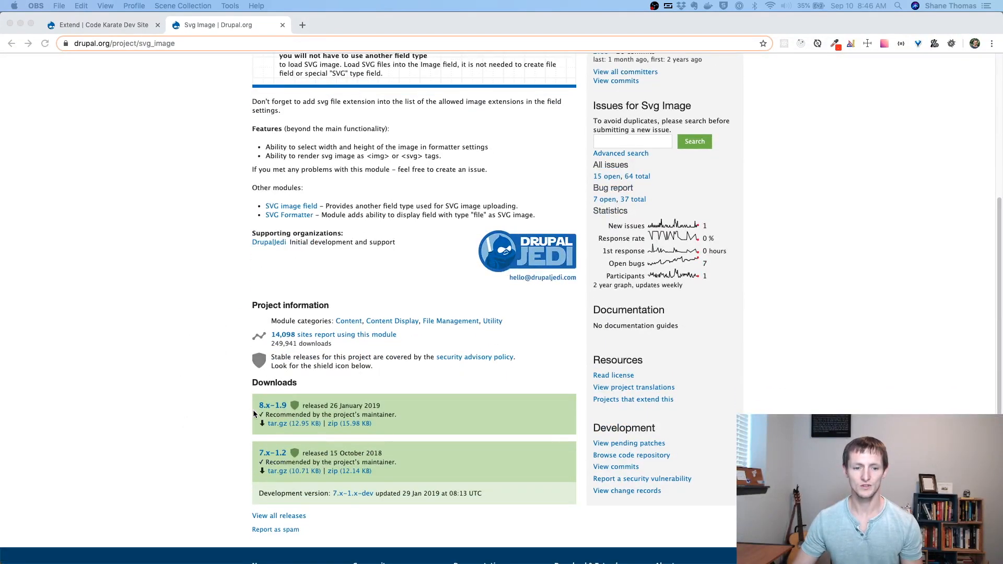
scroll("up", 3)
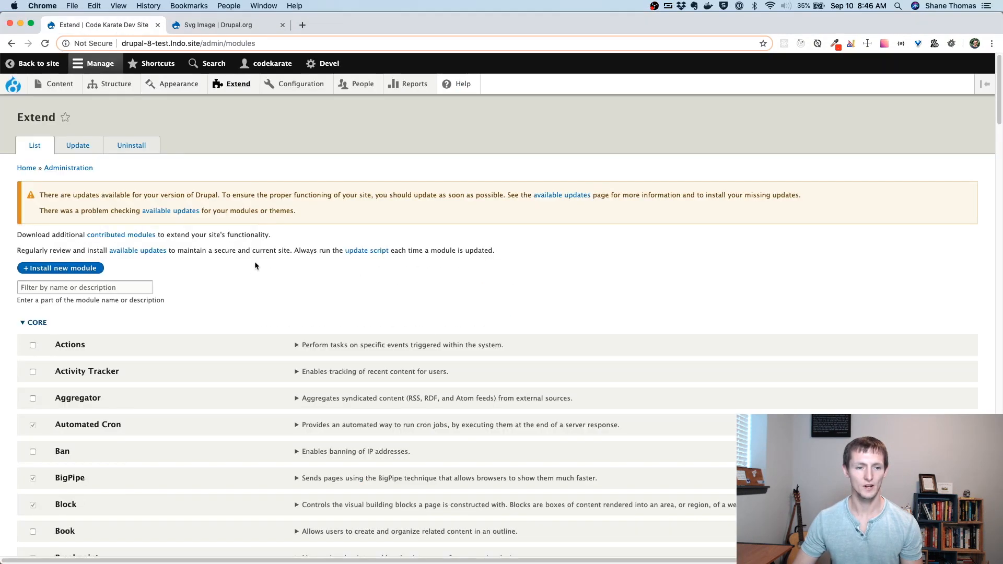
type("svg")
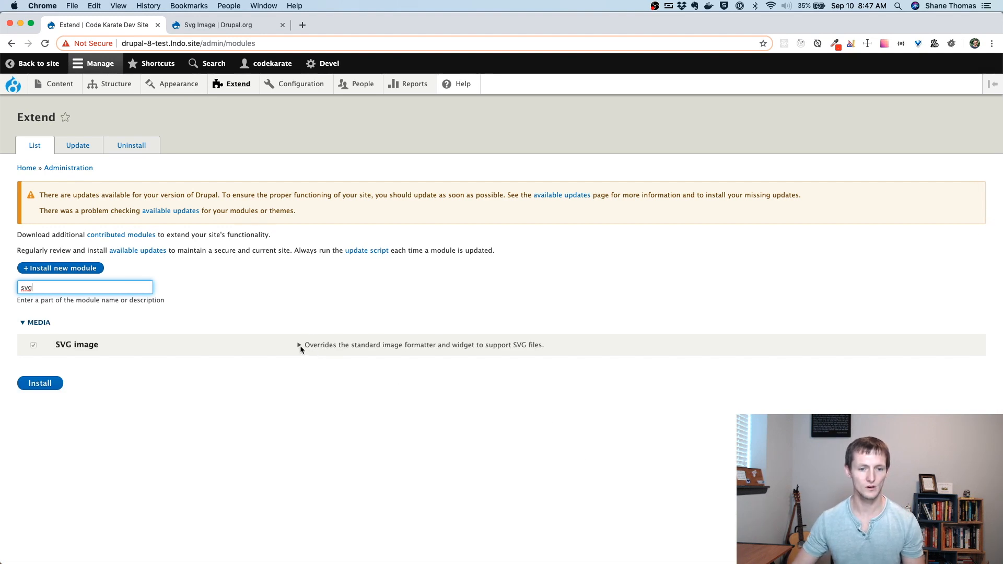
left_click(301, 345)
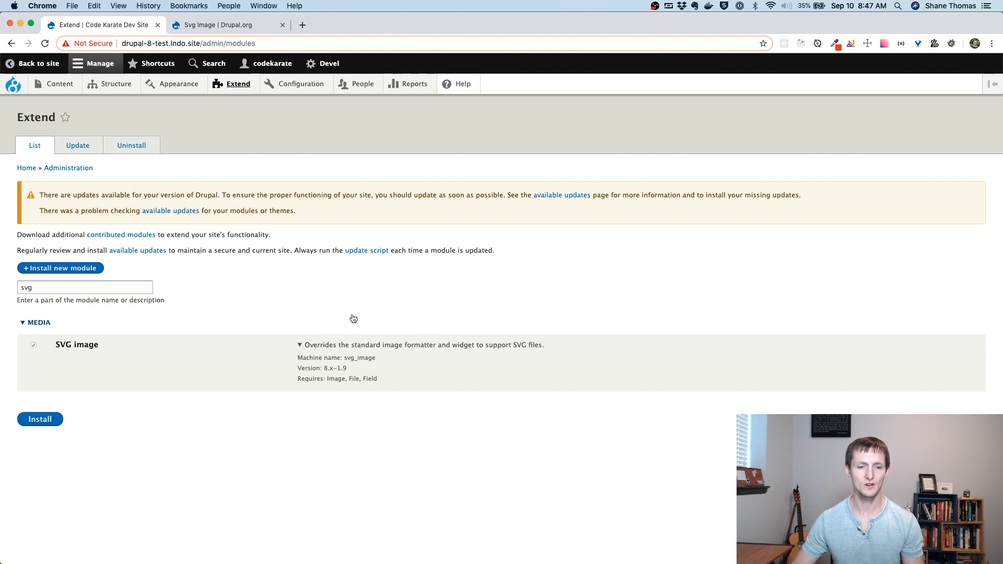
mouse_move(179, 171)
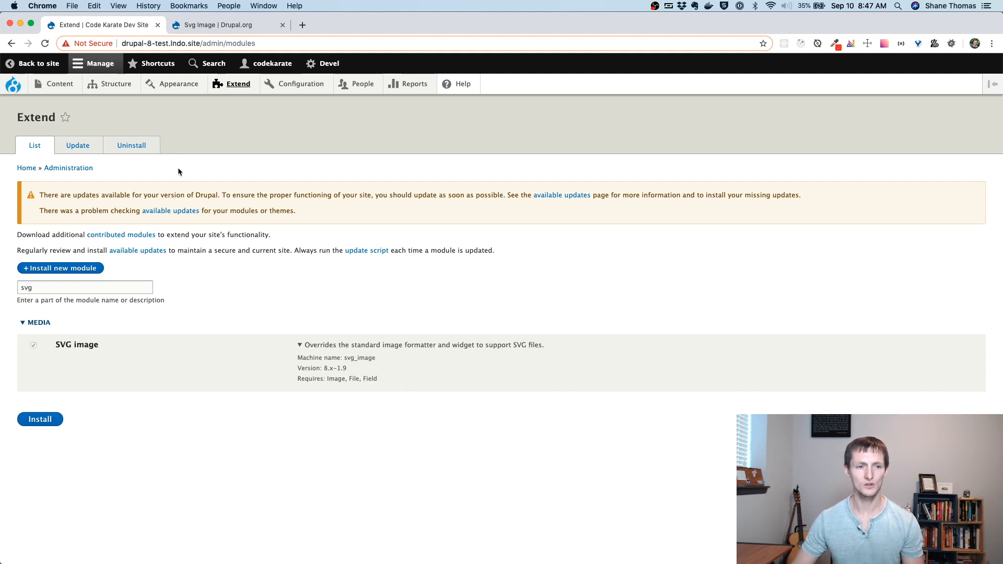
- Reach the Article content type's Image field settings via Structure > Content types
left_click(112, 84)
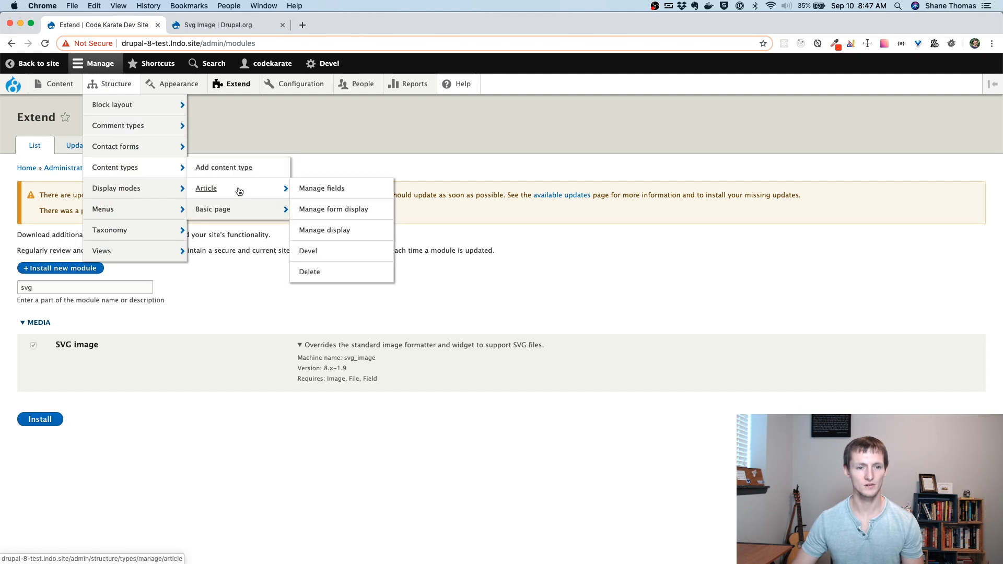
left_click(322, 188)
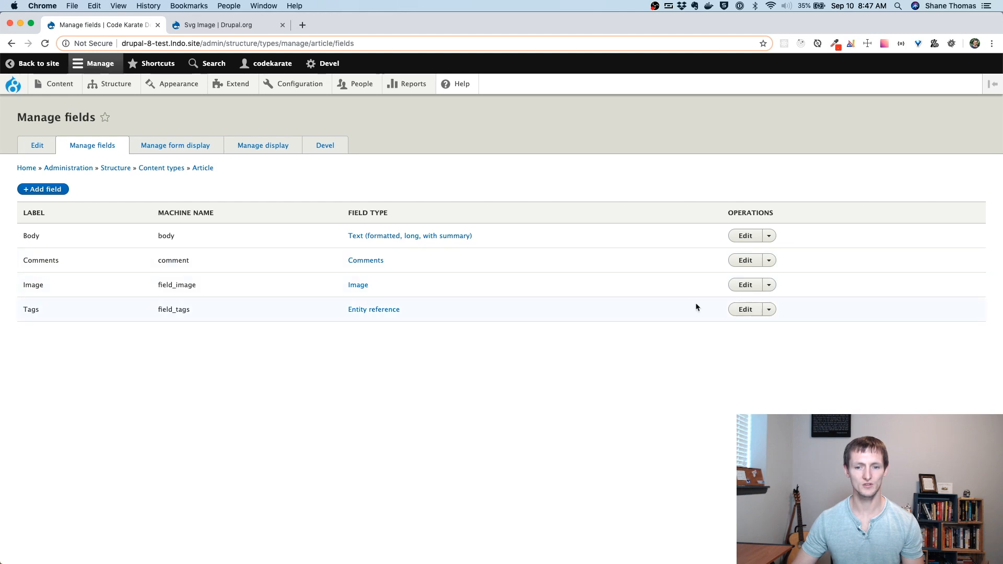
left_click(745, 285)
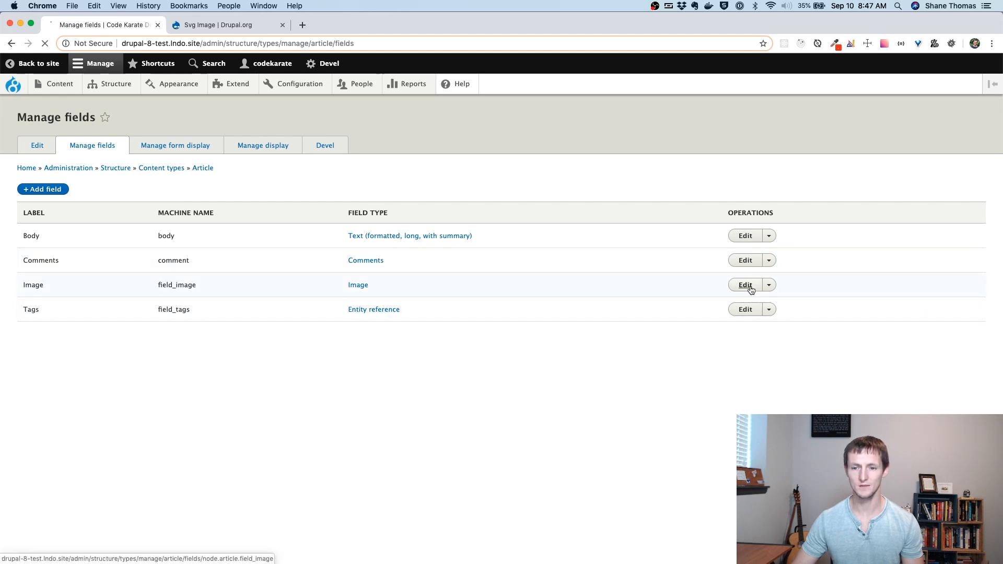
left_click(745, 284)
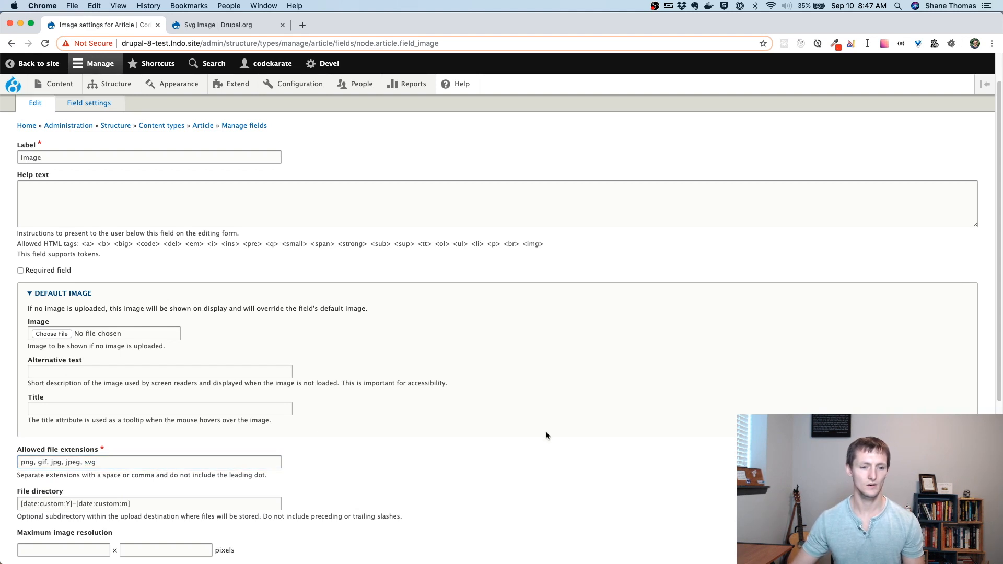
- Save the Image field settings with svg among the allowed file extensions
scroll("down", 3)
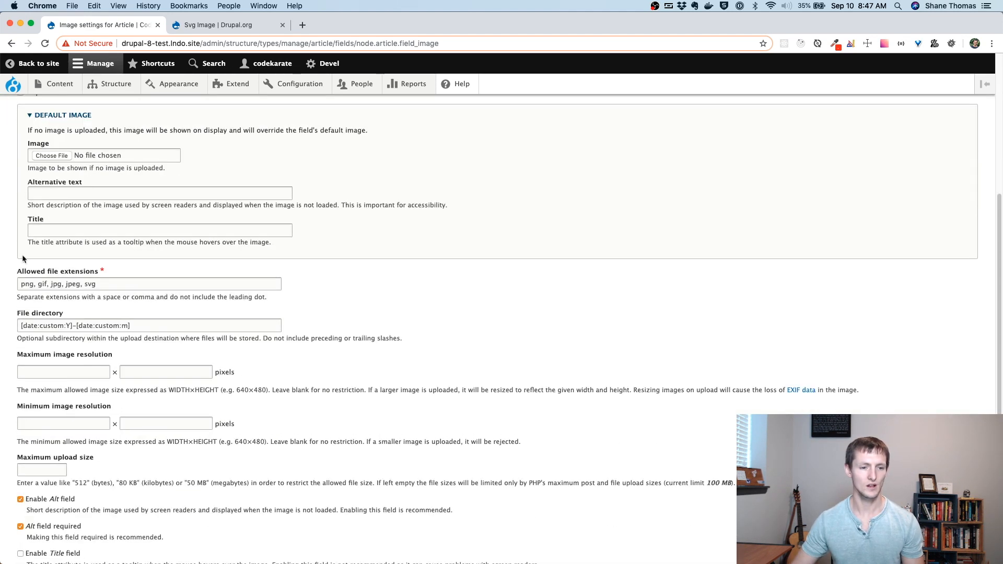
scroll("down", 3)
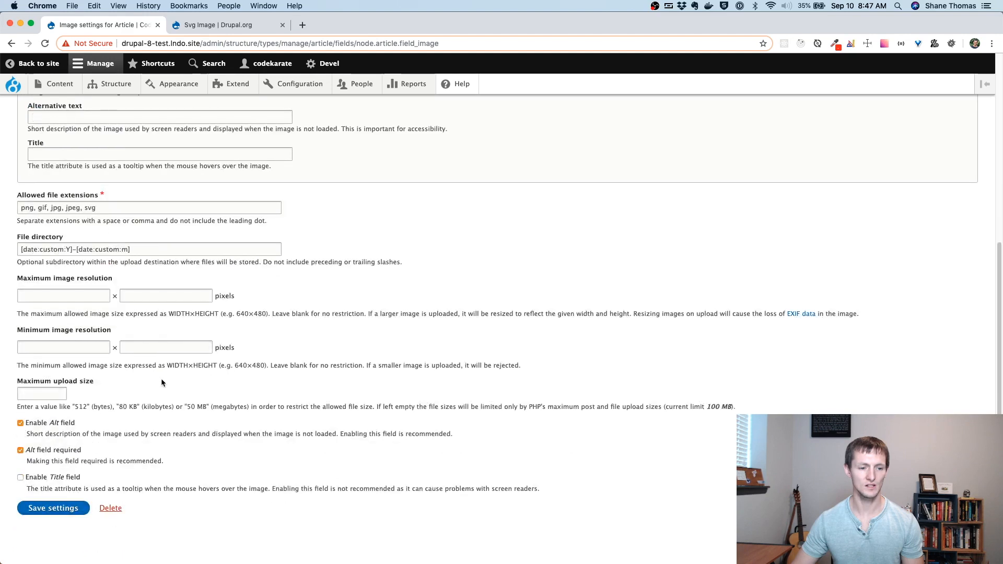
left_click(52, 508)
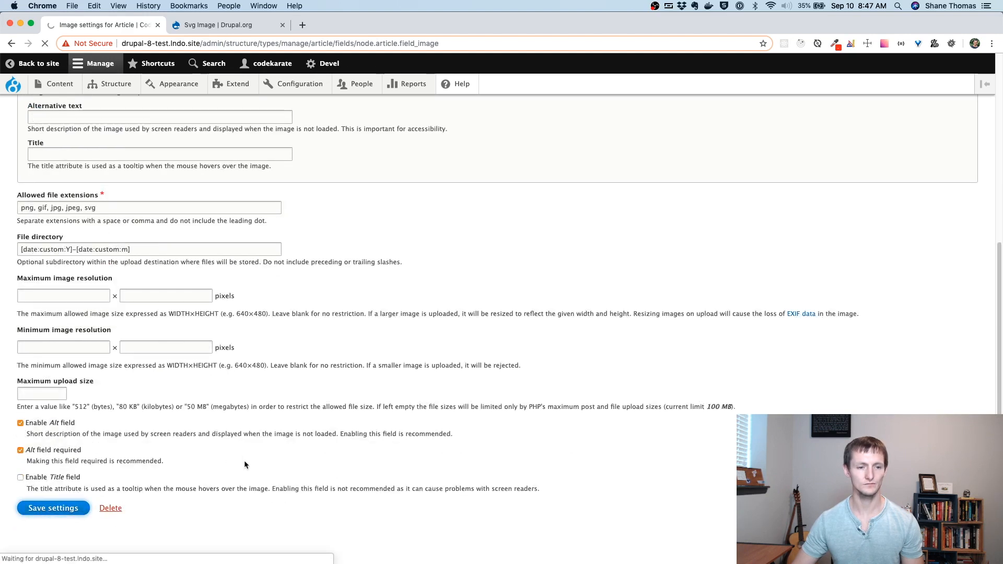
left_click(52, 508)
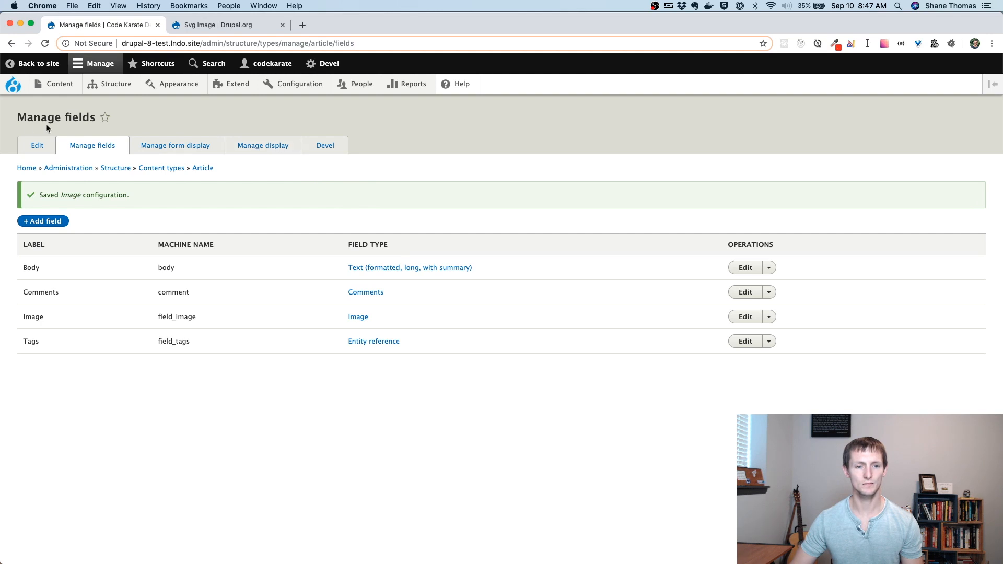
- Review the Image formatter on Manage display: 'Render SVG image as <img>' checked, width/height empty
left_click(263, 145)
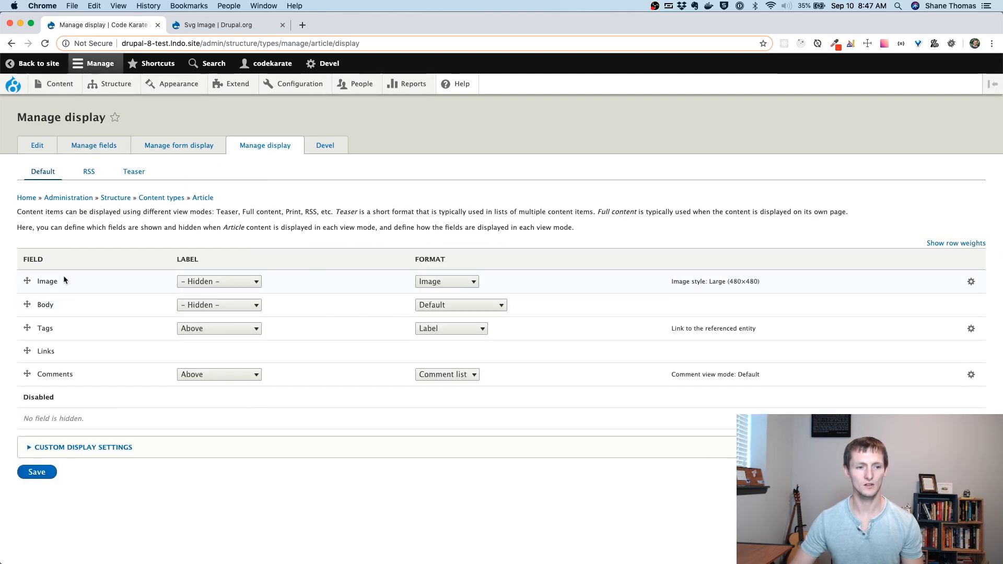
left_click(972, 282)
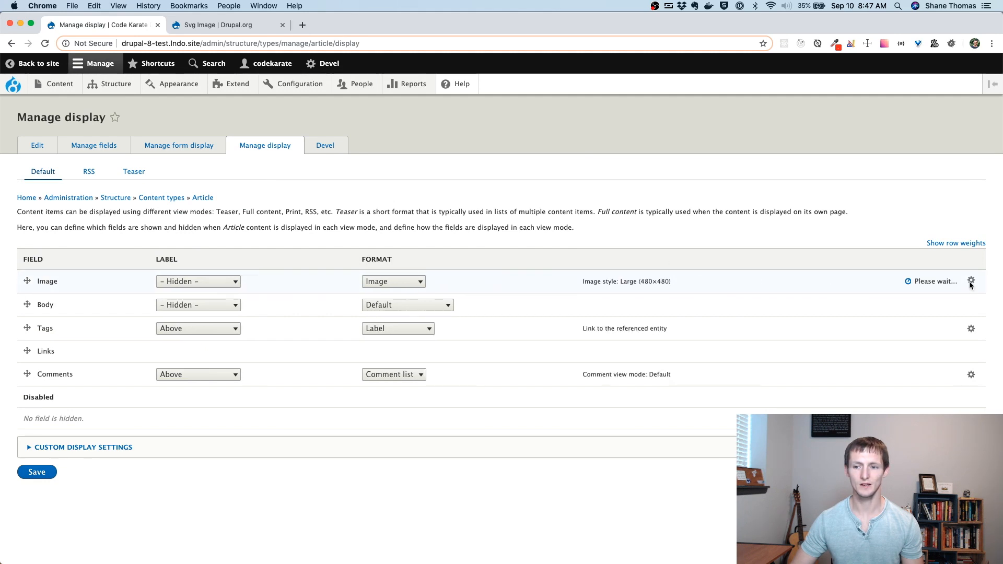
left_click(971, 282)
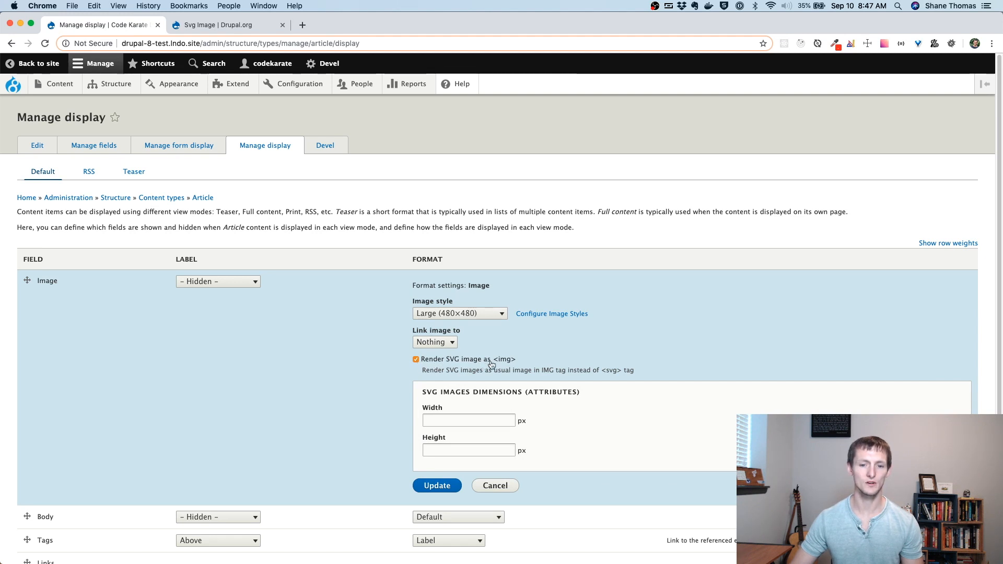
mouse_move(540, 360)
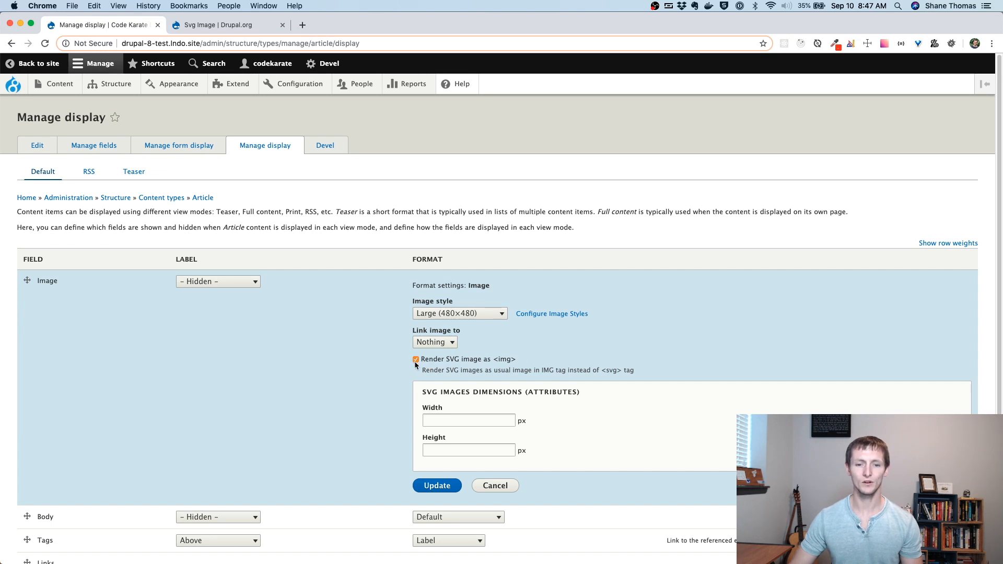
mouse_move(447, 364)
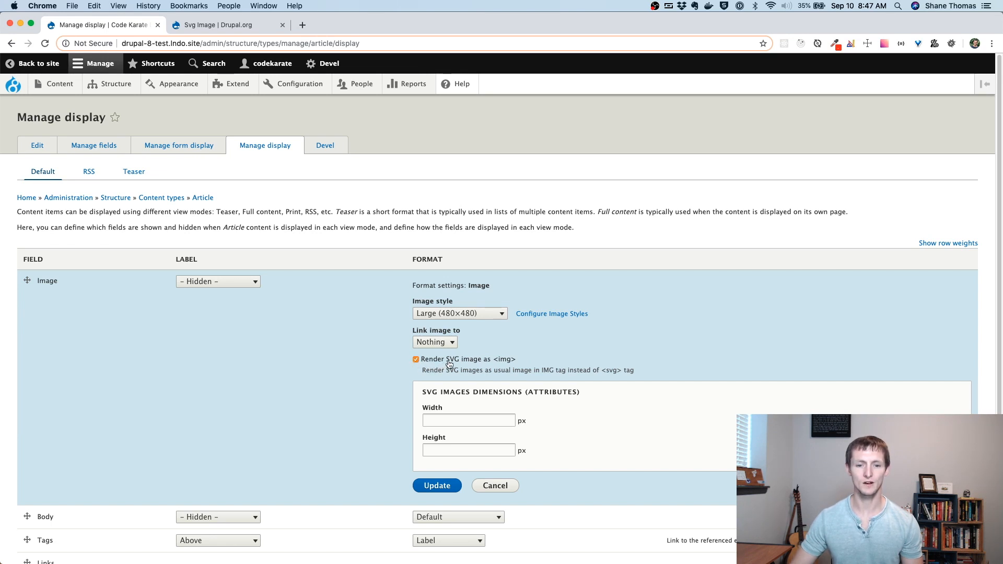
mouse_move(588, 379)
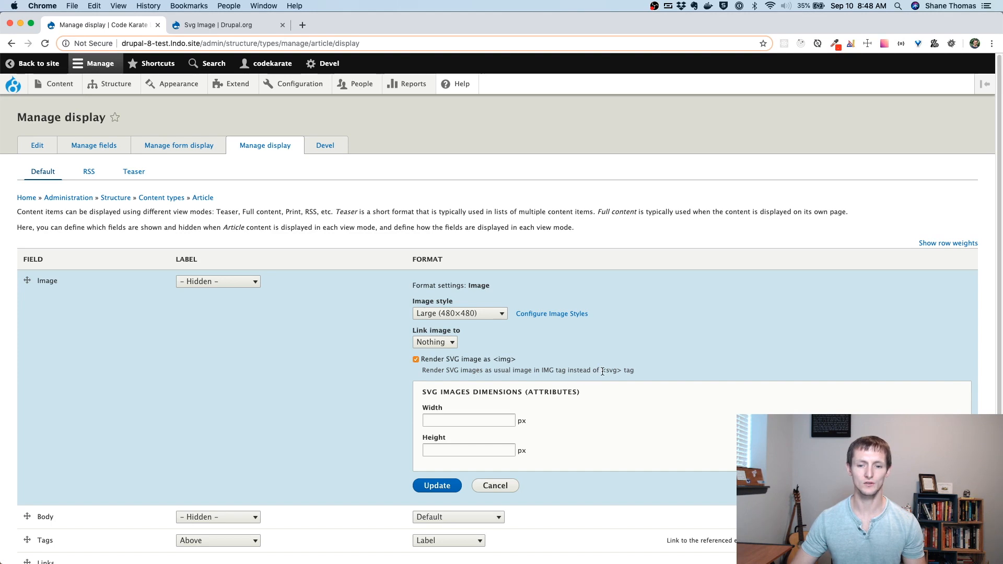
left_click(465, 420)
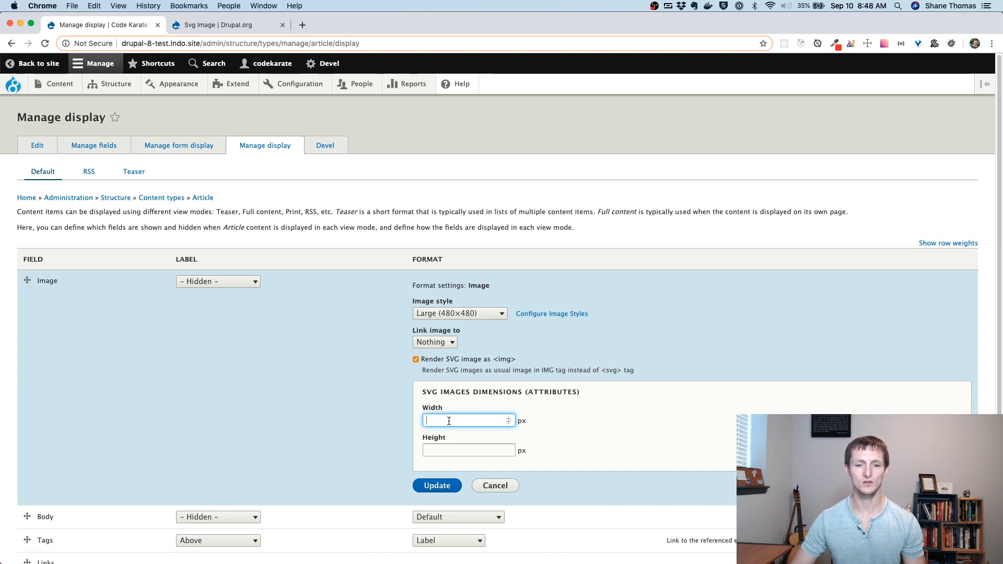
left_click(468, 449)
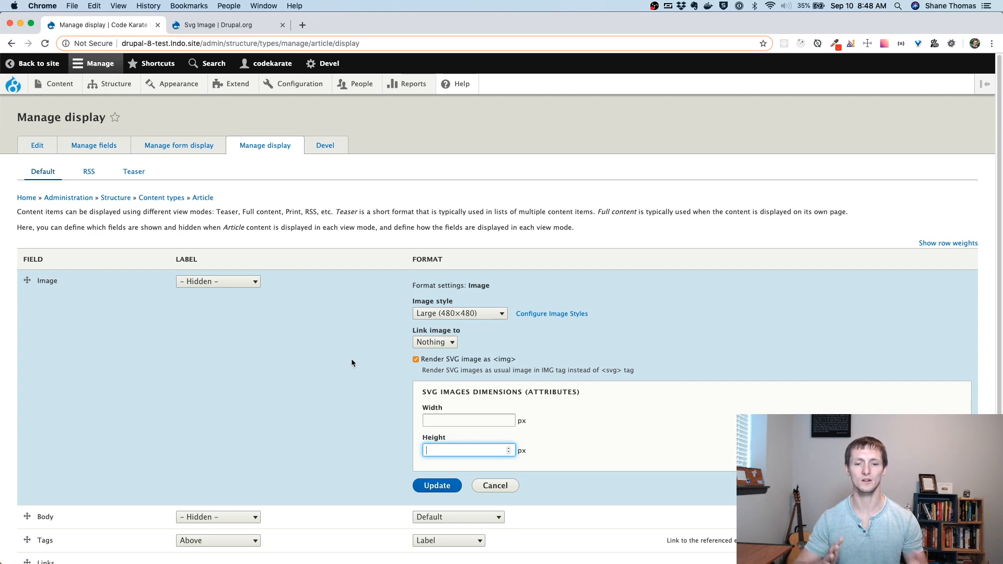
mouse_move(368, 358)
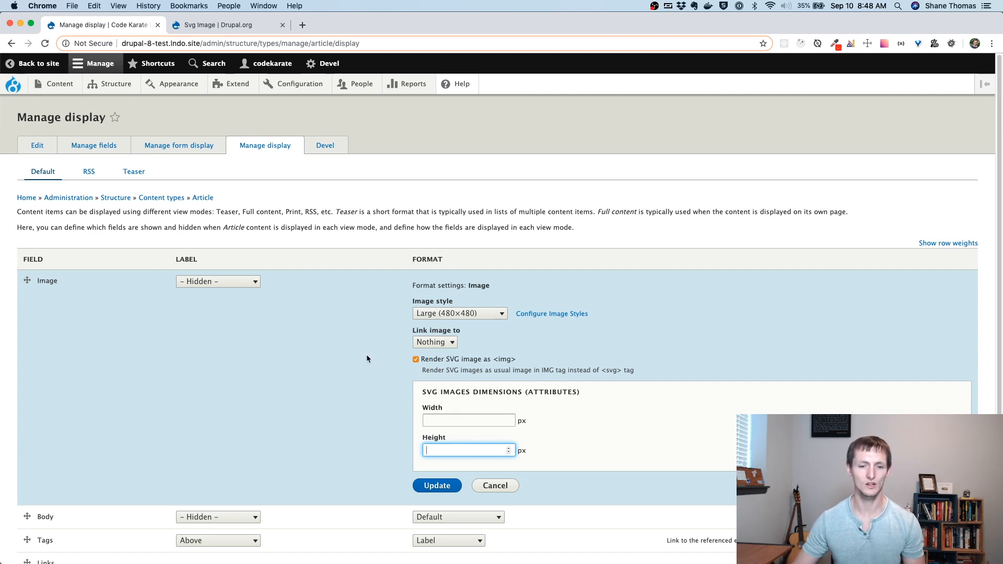
scroll("down", 3)
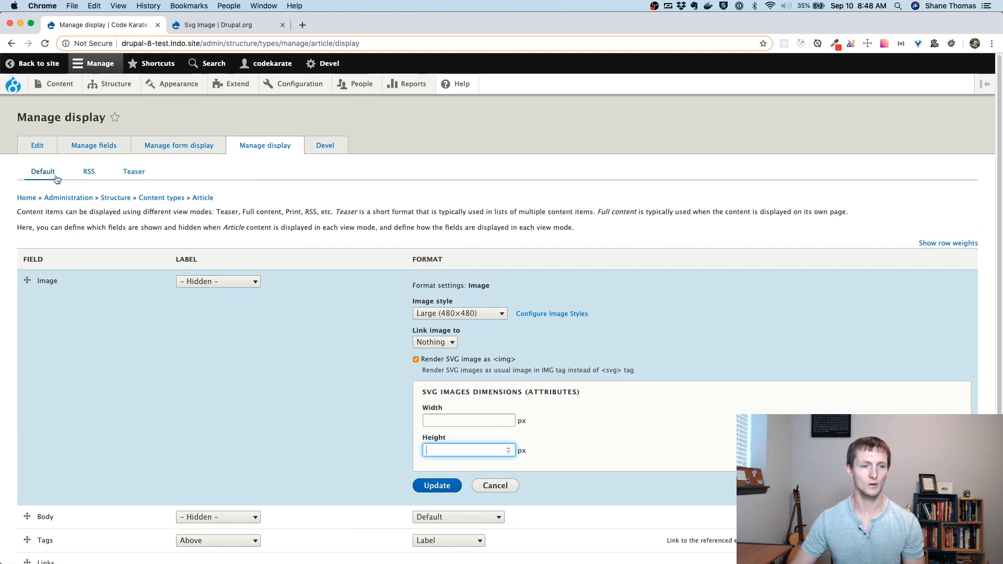
- Start a new Article titled 'SVG Example'
left_click(59, 84)
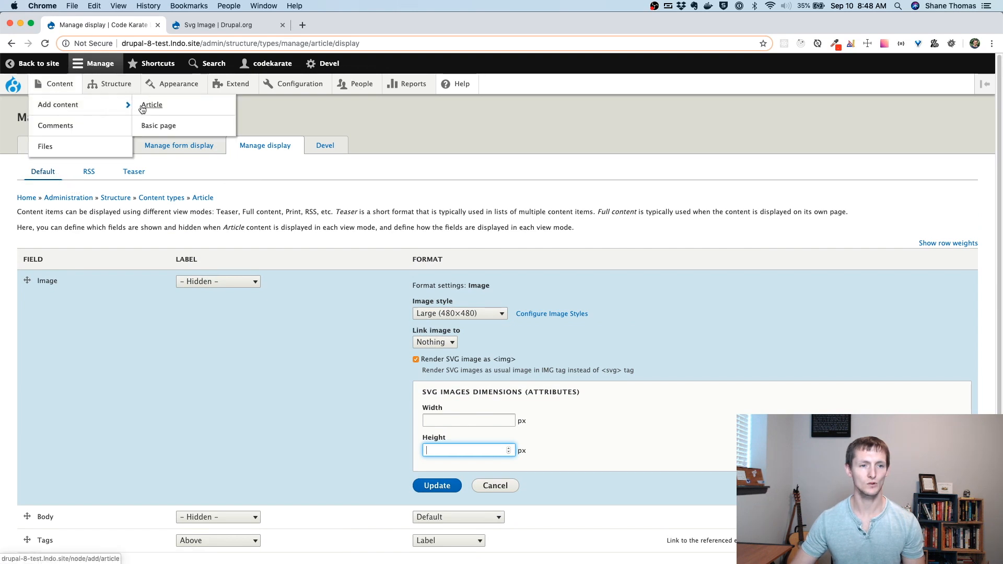
left_click(150, 105)
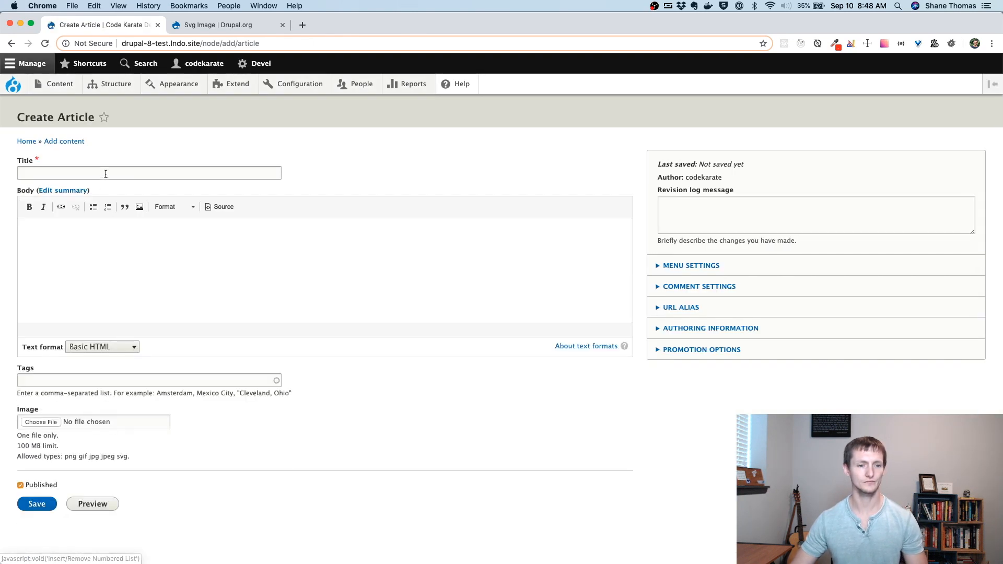
left_click(150, 173)
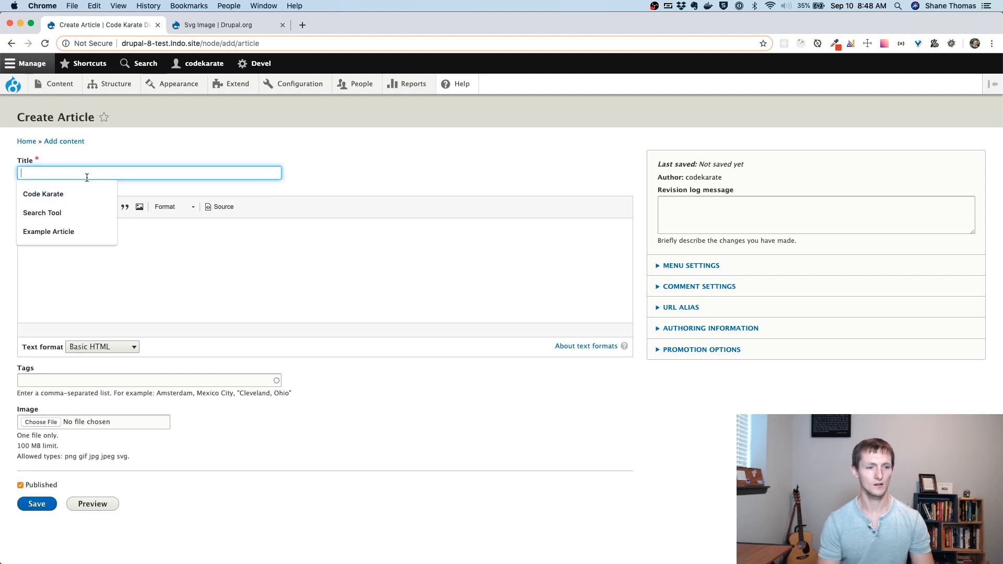
type("SVG Example")
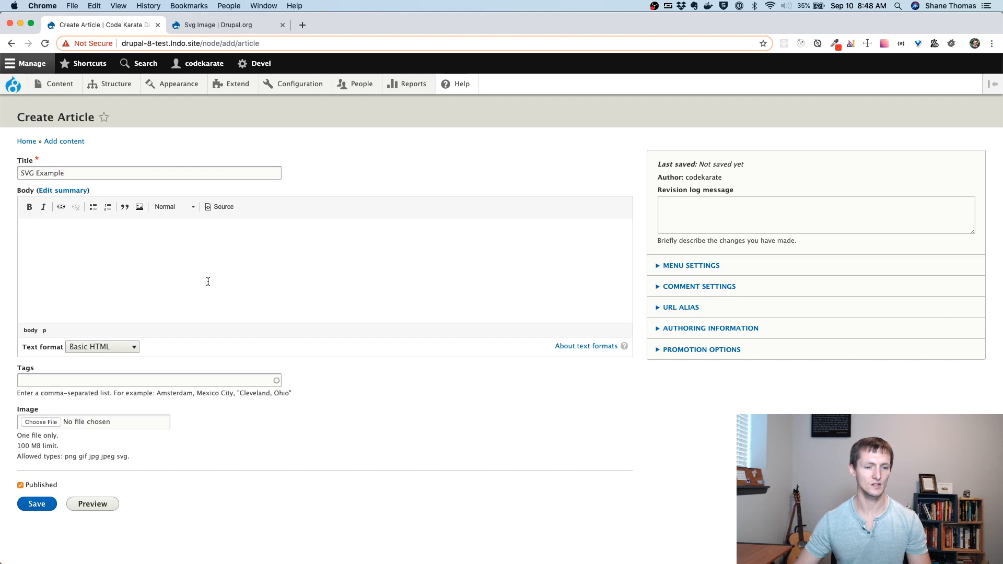
mouse_move(86, 414)
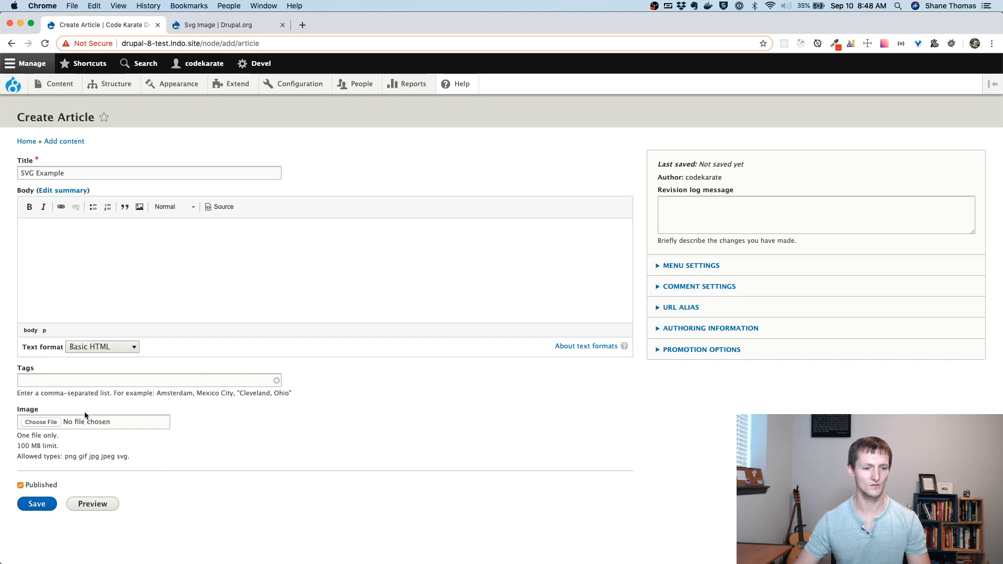
mouse_move(130, 469)
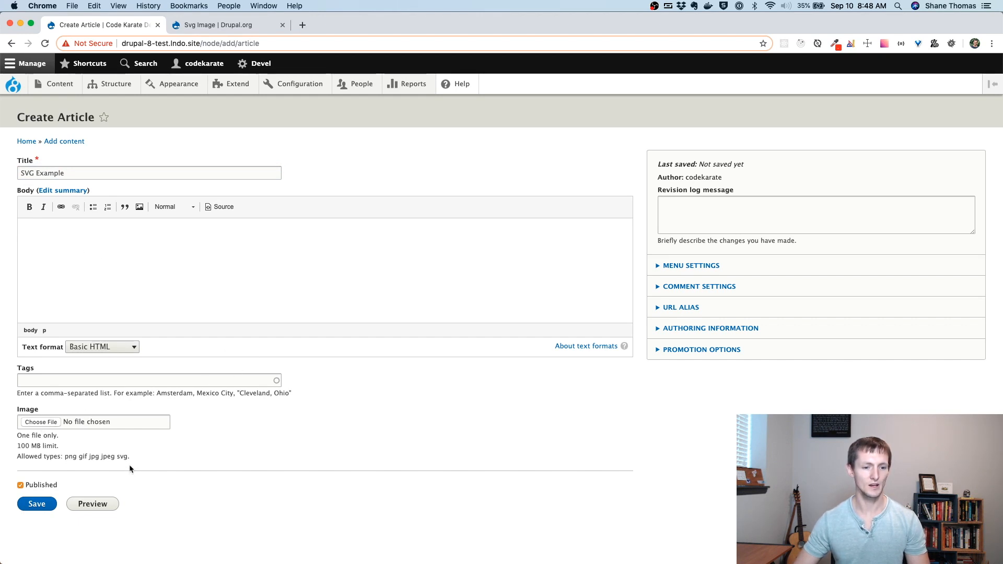
- Upload CodeKarate.svg from Downloads with alt text 'Code Karate Logo' and publish the article
left_click(41, 421)
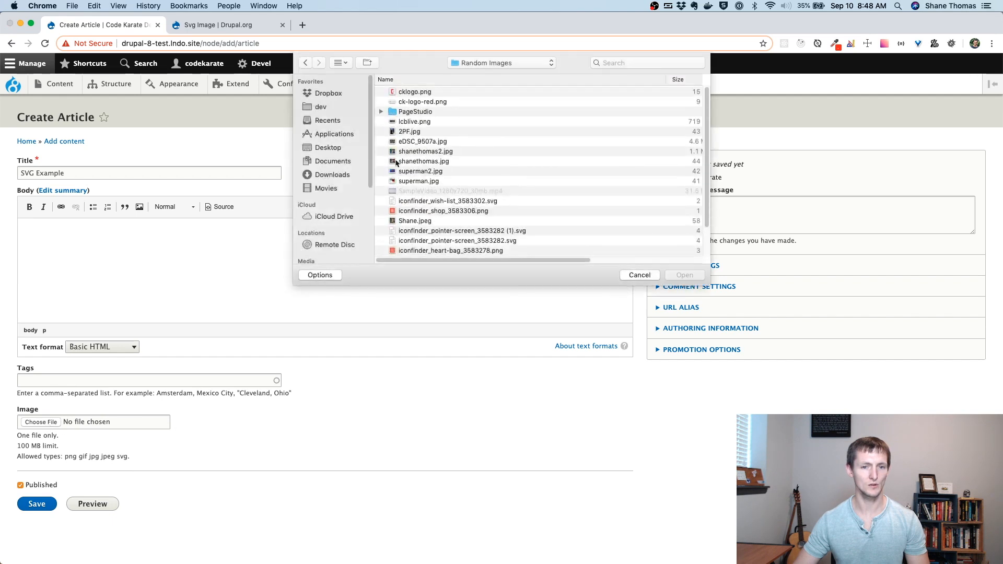
left_click(332, 174)
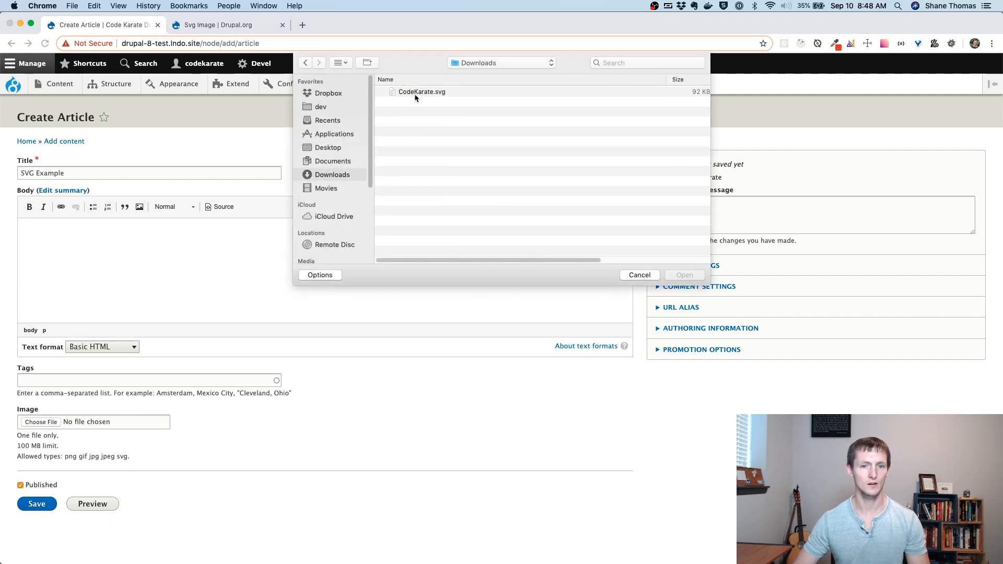
double_click(423, 92)
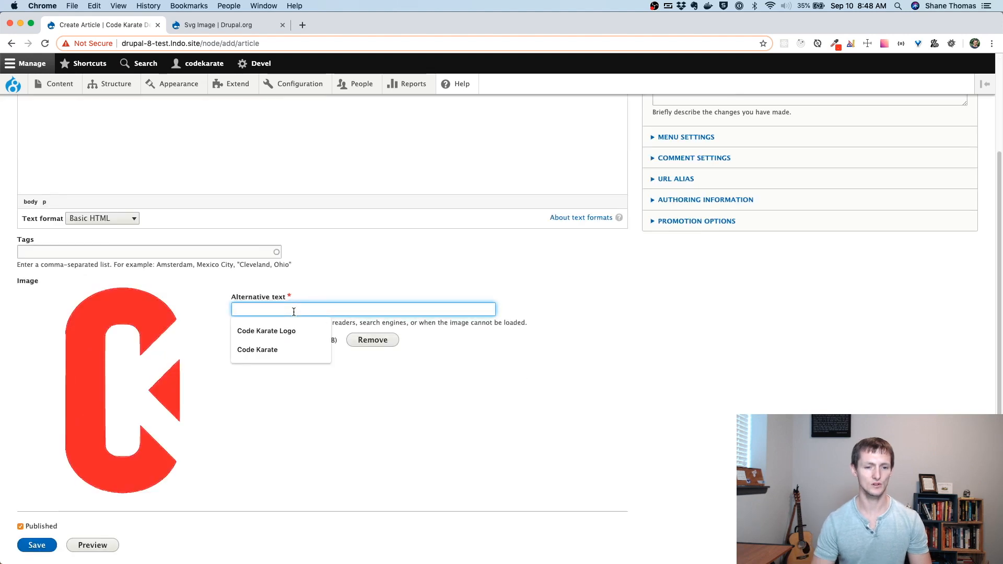
left_click(266, 330)
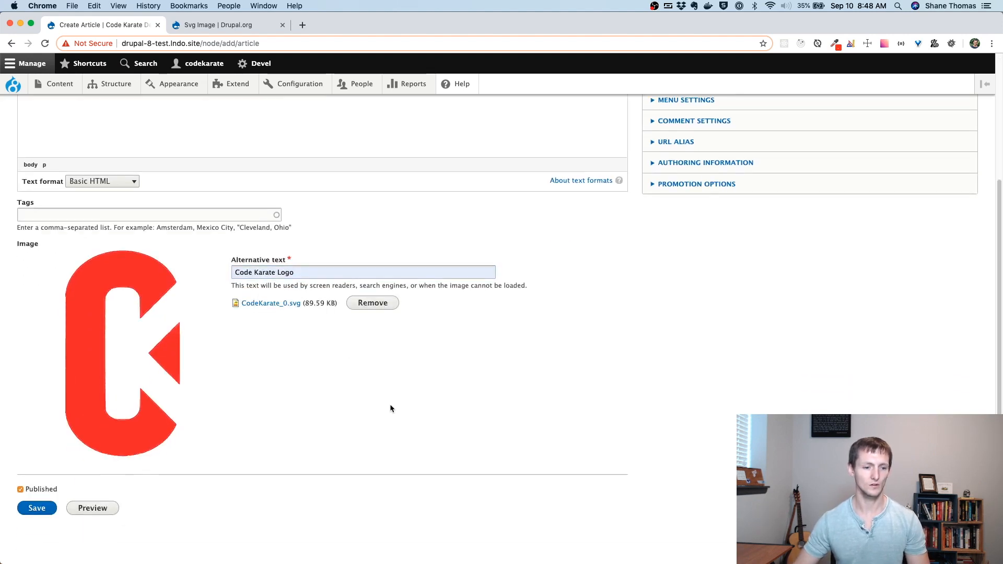
left_click(37, 508)
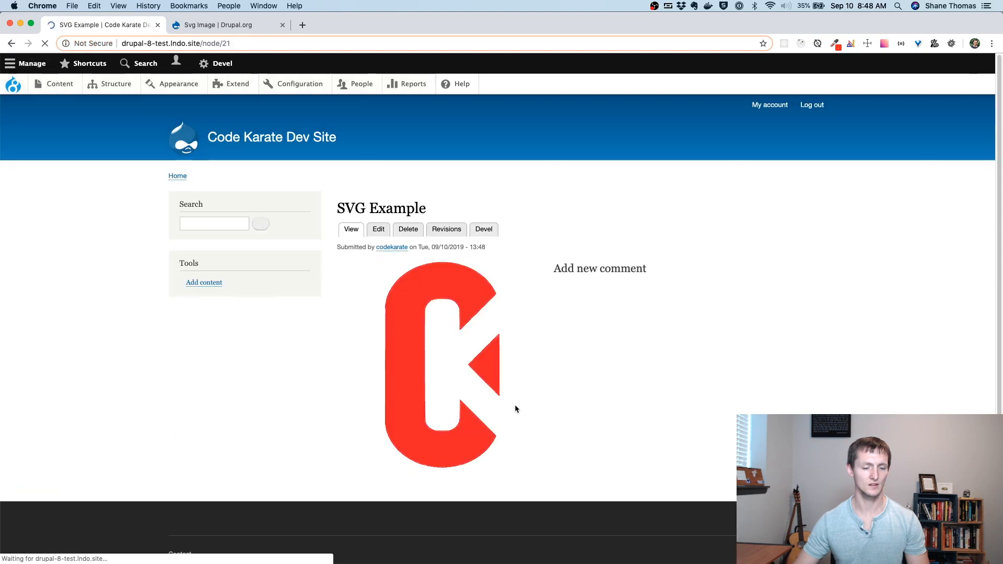